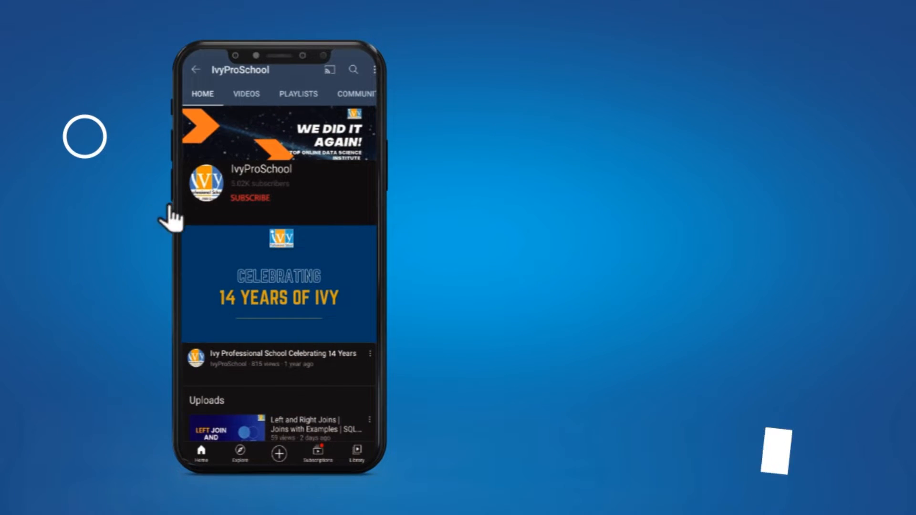
# Bring up the Sales OrderDetails table options with New column available
pyautogui.click(249, 198)
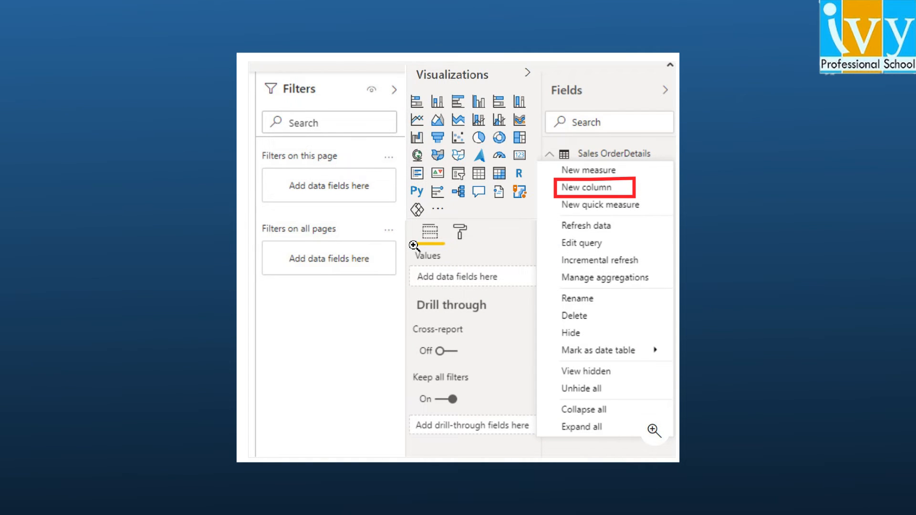
pyautogui.click(592, 188)
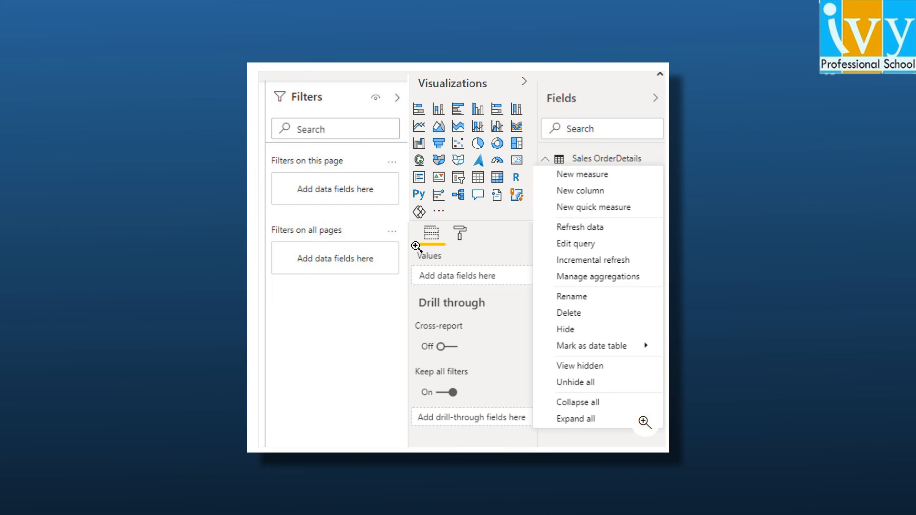
# Start a new measure on Sales OrderDetails, leaving a blank 'Measure =' formula
pyautogui.click(581, 173)
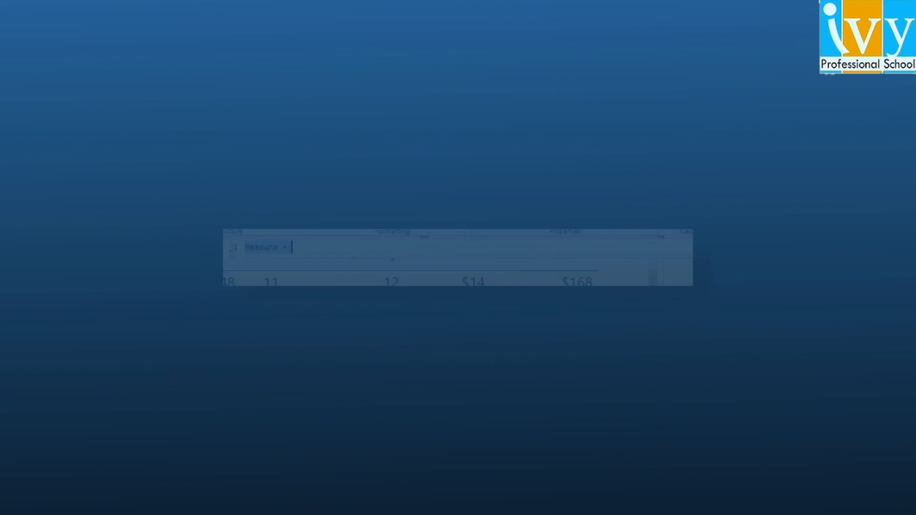